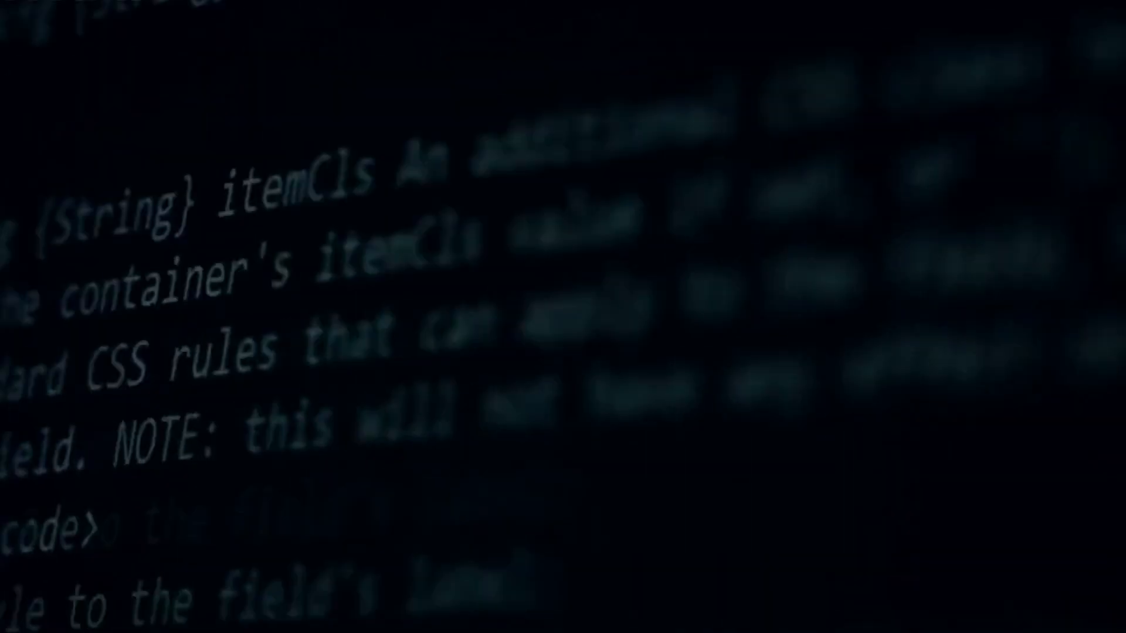
{"action": "scroll", "scroll_direction": "up", "scroll_amount": 3}
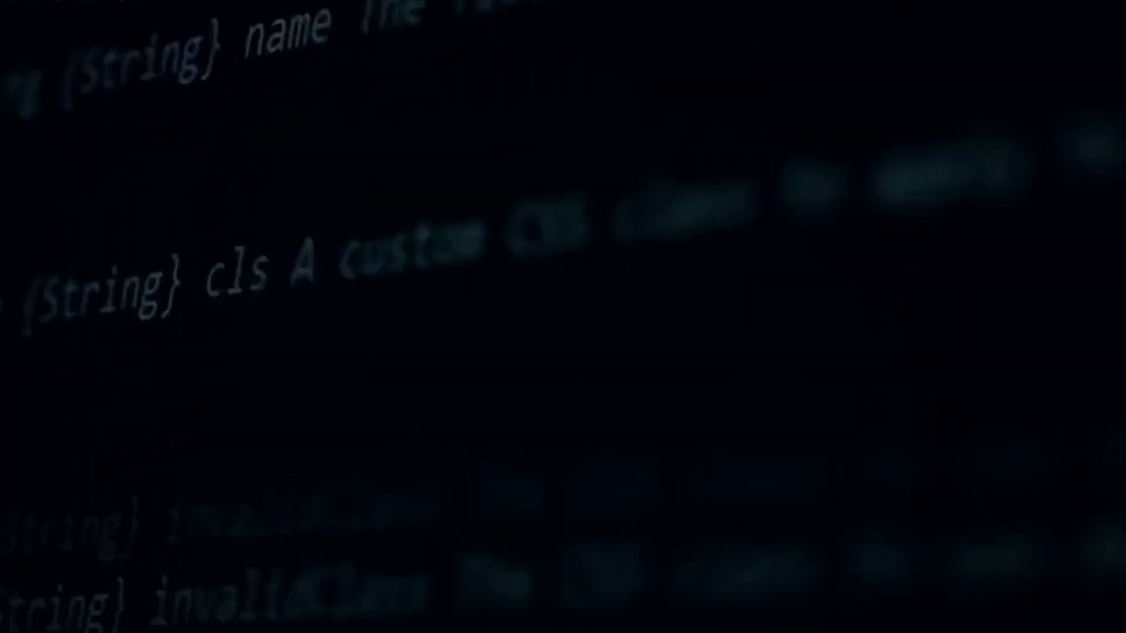